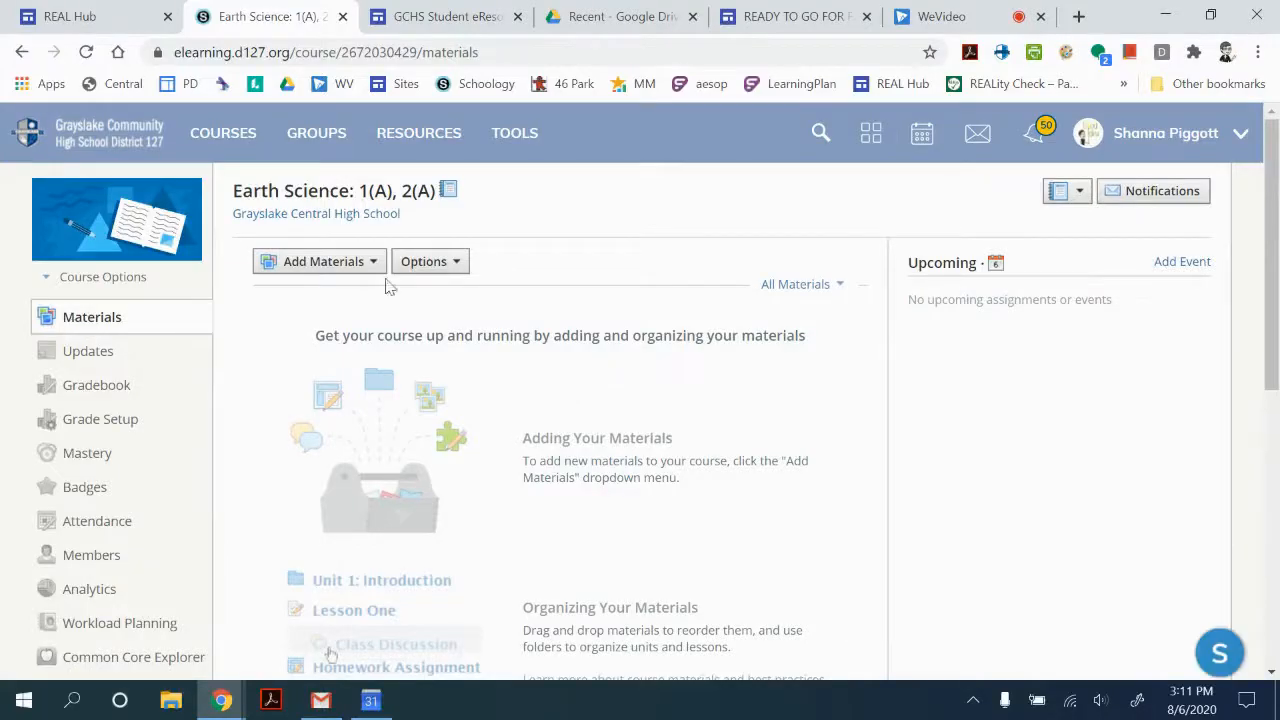
{"action": "mouse_move", "coordinate": [476, 228]}
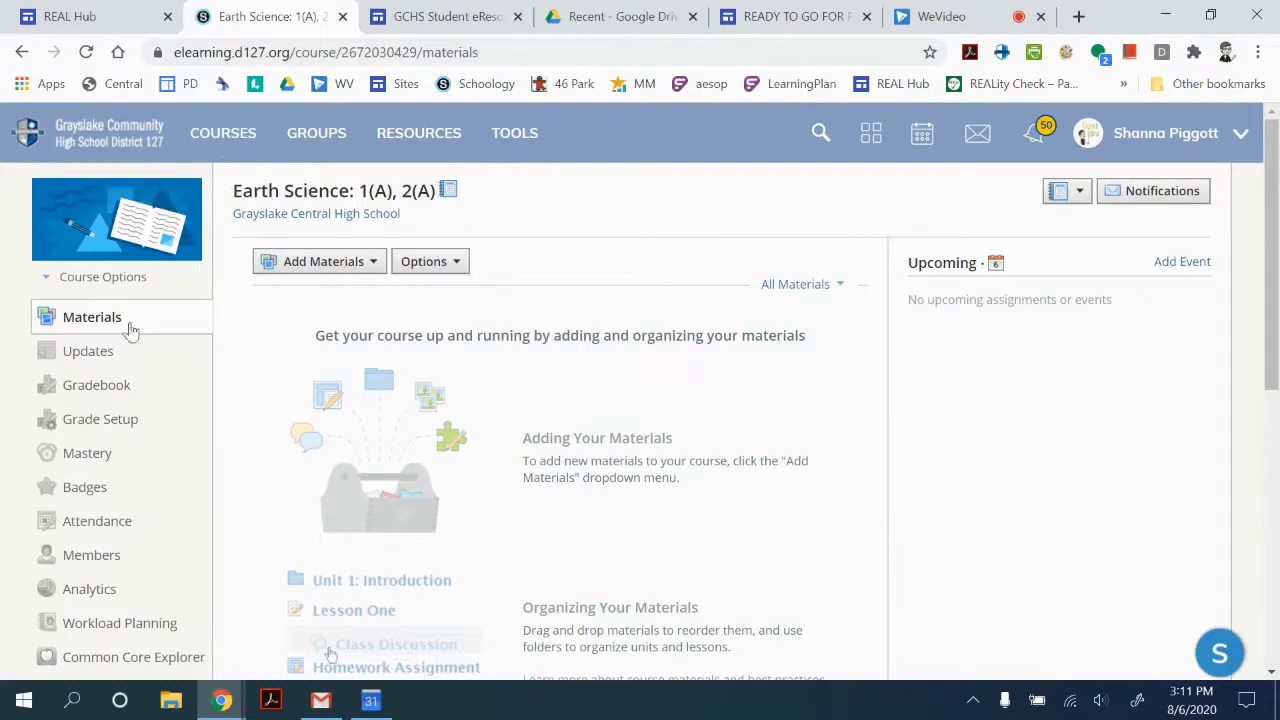
Step: Draft an update reading 'Welcome to the course!' in the course's Updates area
{"action": "left_click", "coordinate": [88, 352]}
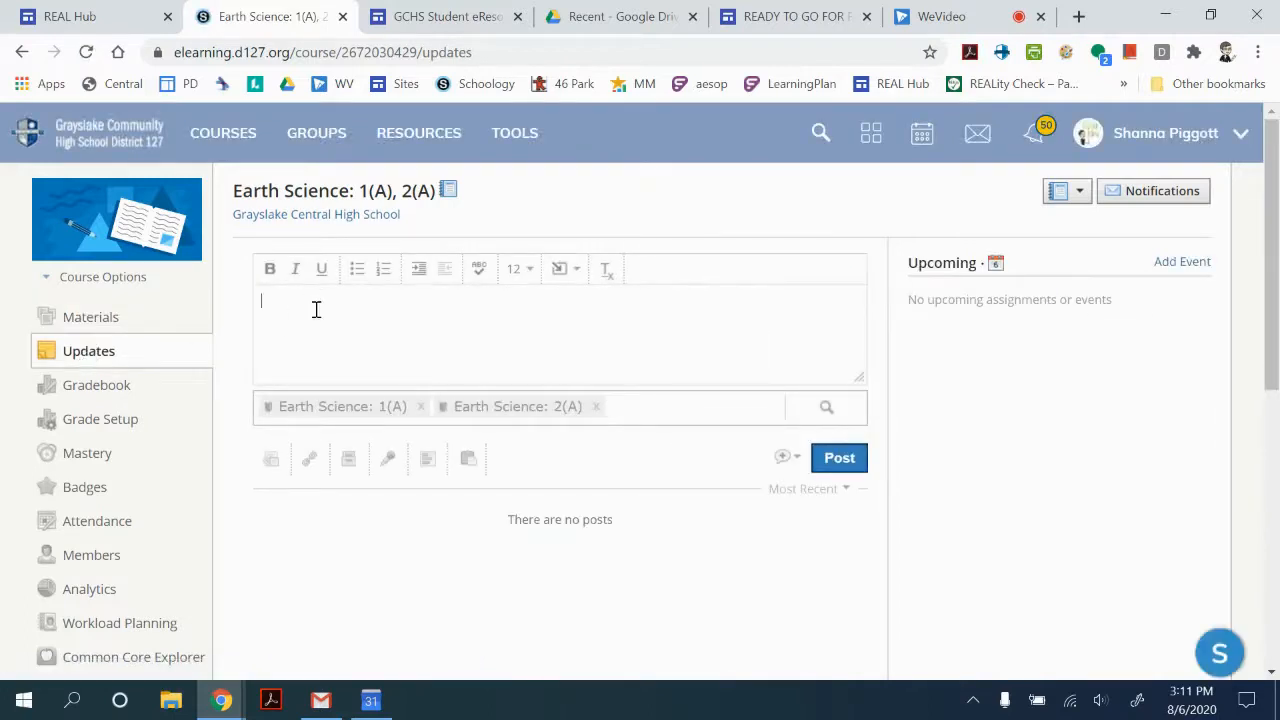
{"action": "type", "text": "Welcome to the course"}
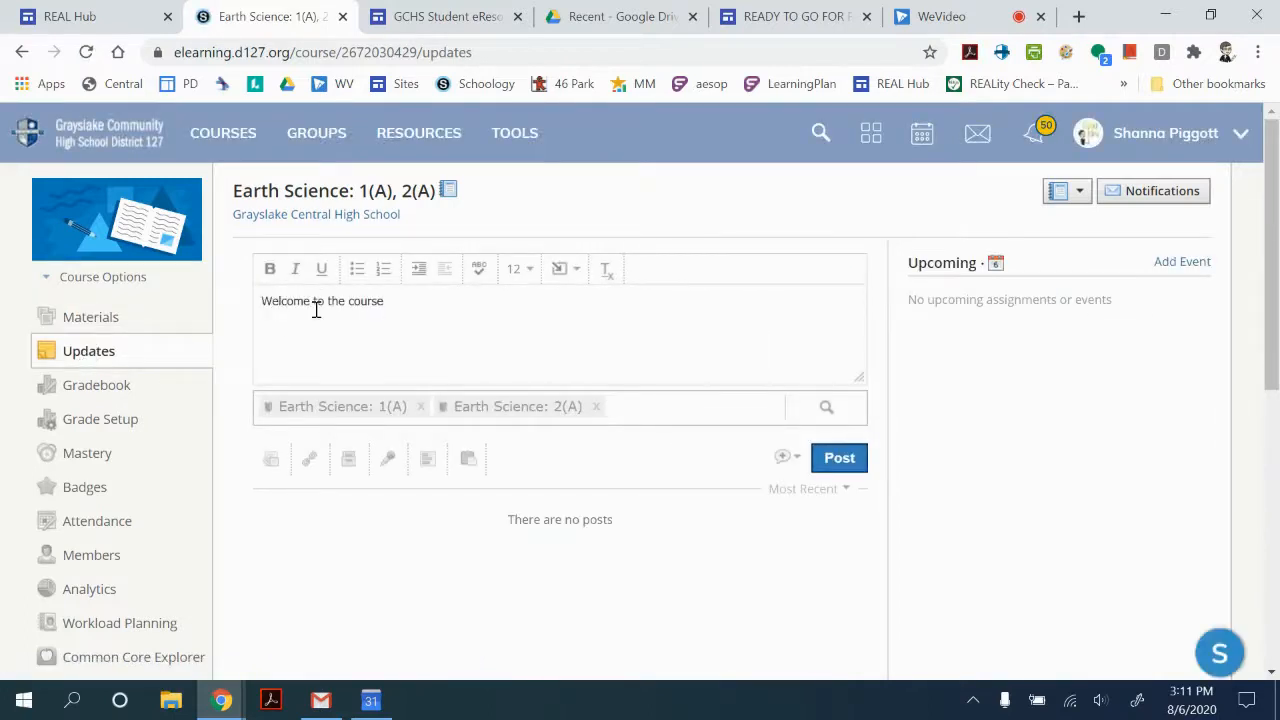
{"action": "type", "text": "!"}
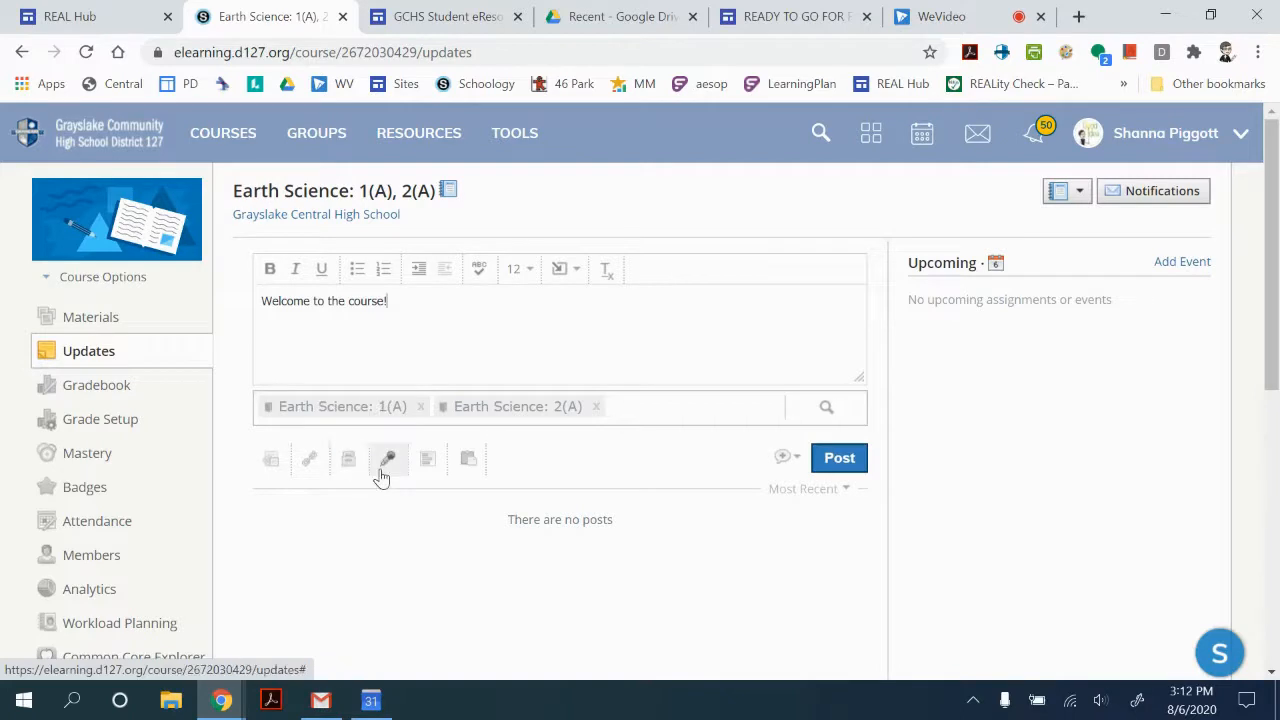
{"action": "mouse_move", "coordinate": [428, 458]}
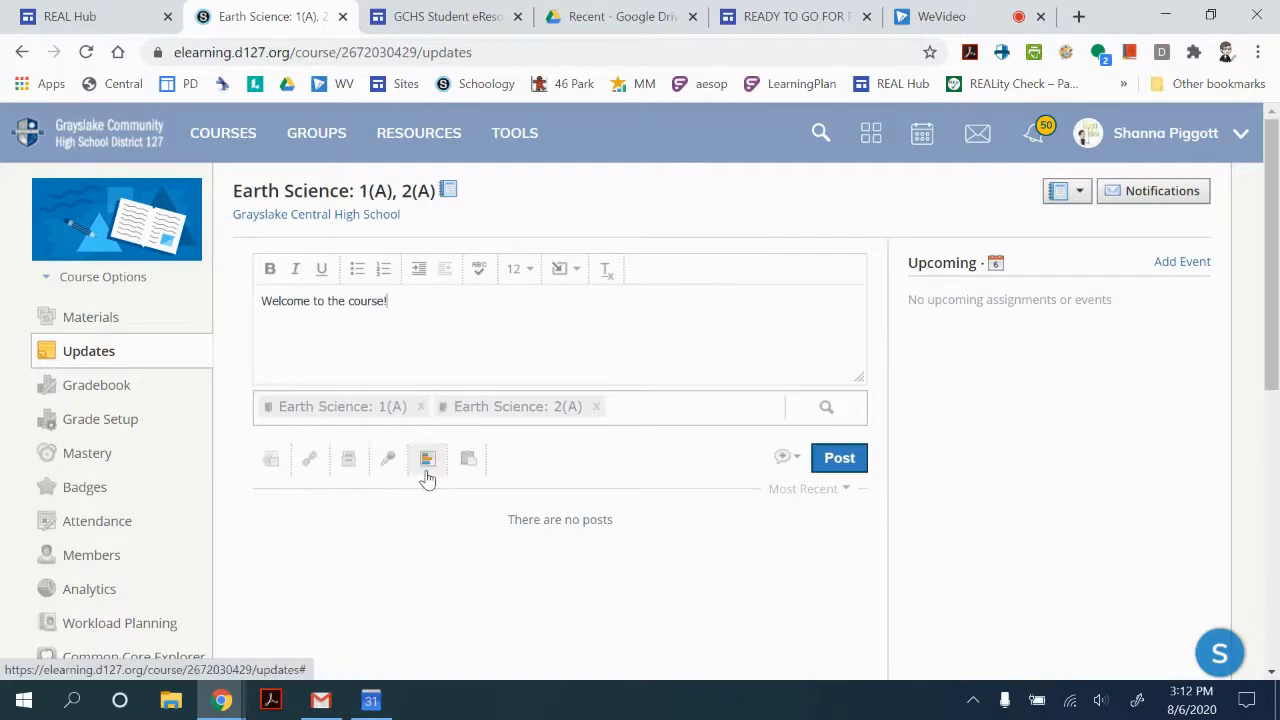
{"action": "mouse_move", "coordinate": [468, 458]}
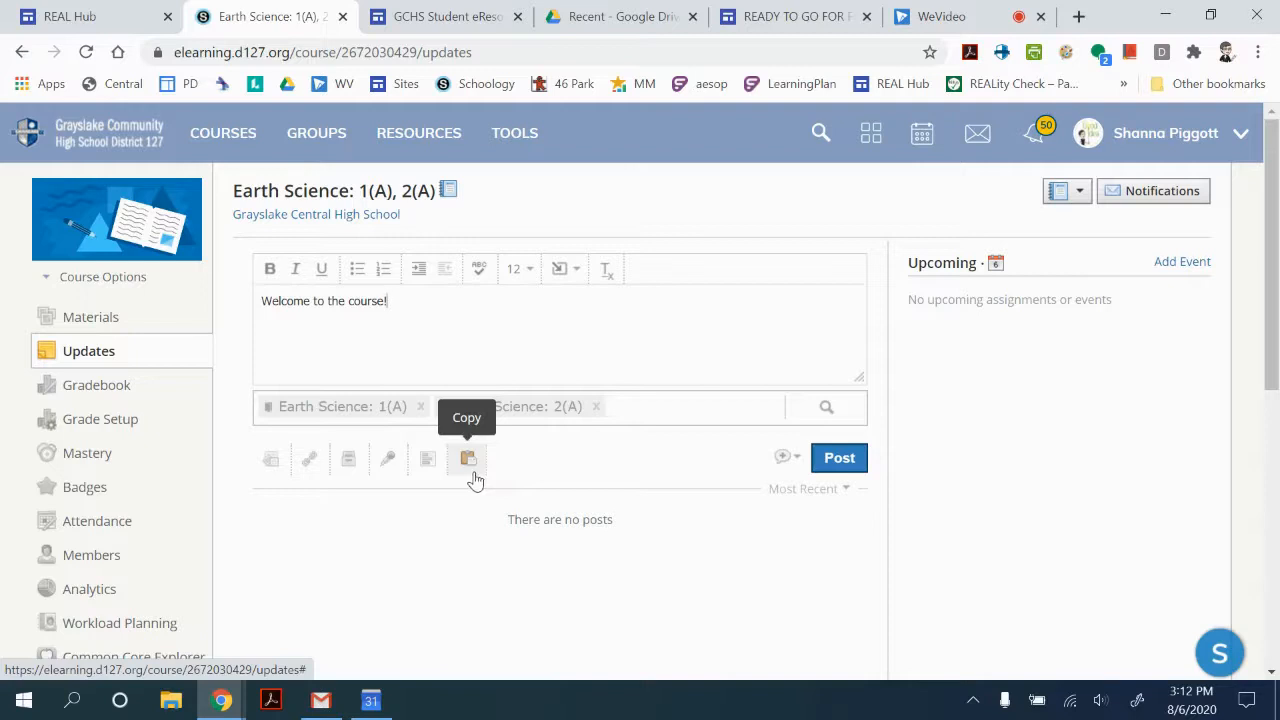
{"action": "mouse_move", "coordinate": [434, 486]}
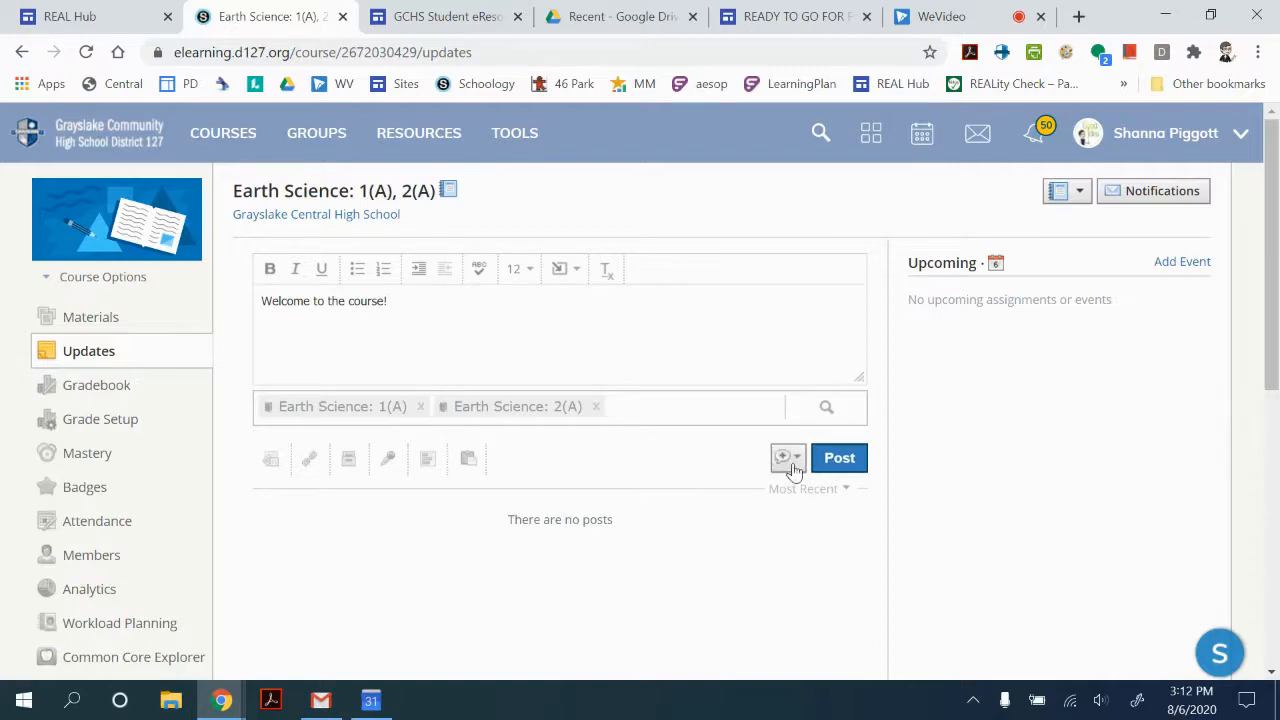
Step: Mark the update as an announcement and post it to both Earth Science sections
{"action": "left_click", "coordinate": [796, 456]}
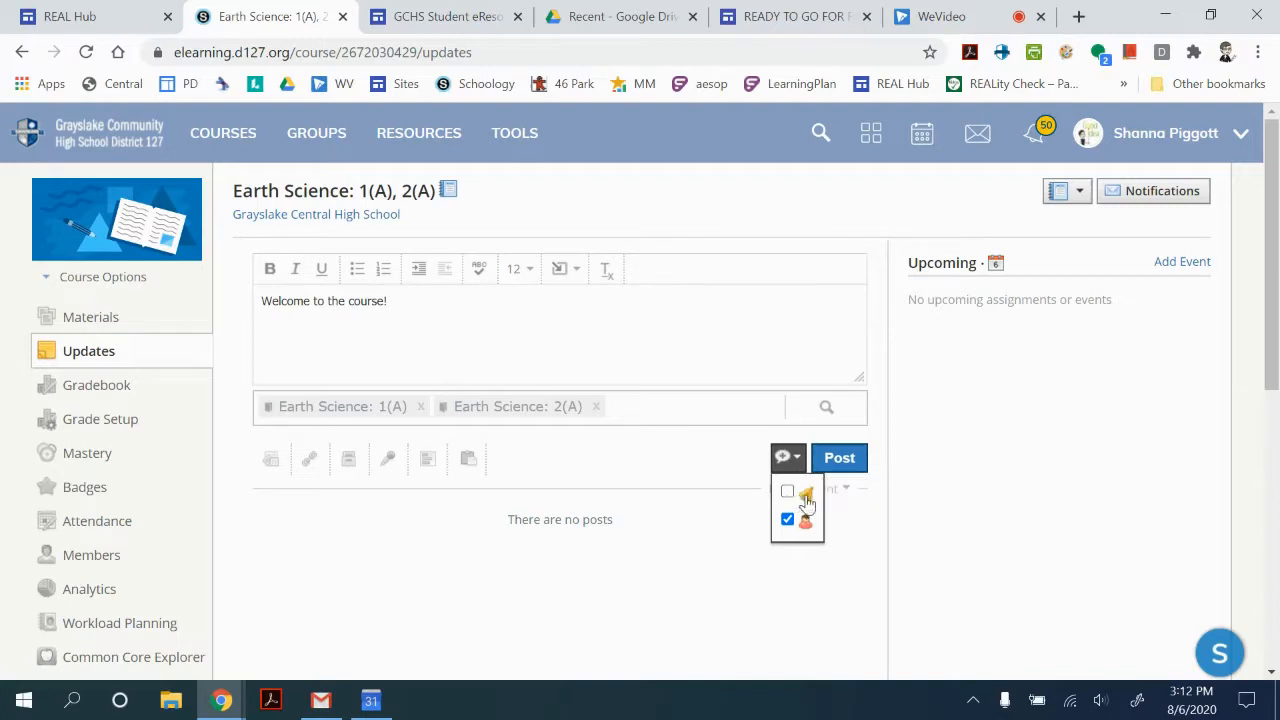
{"action": "left_click", "coordinate": [788, 492]}
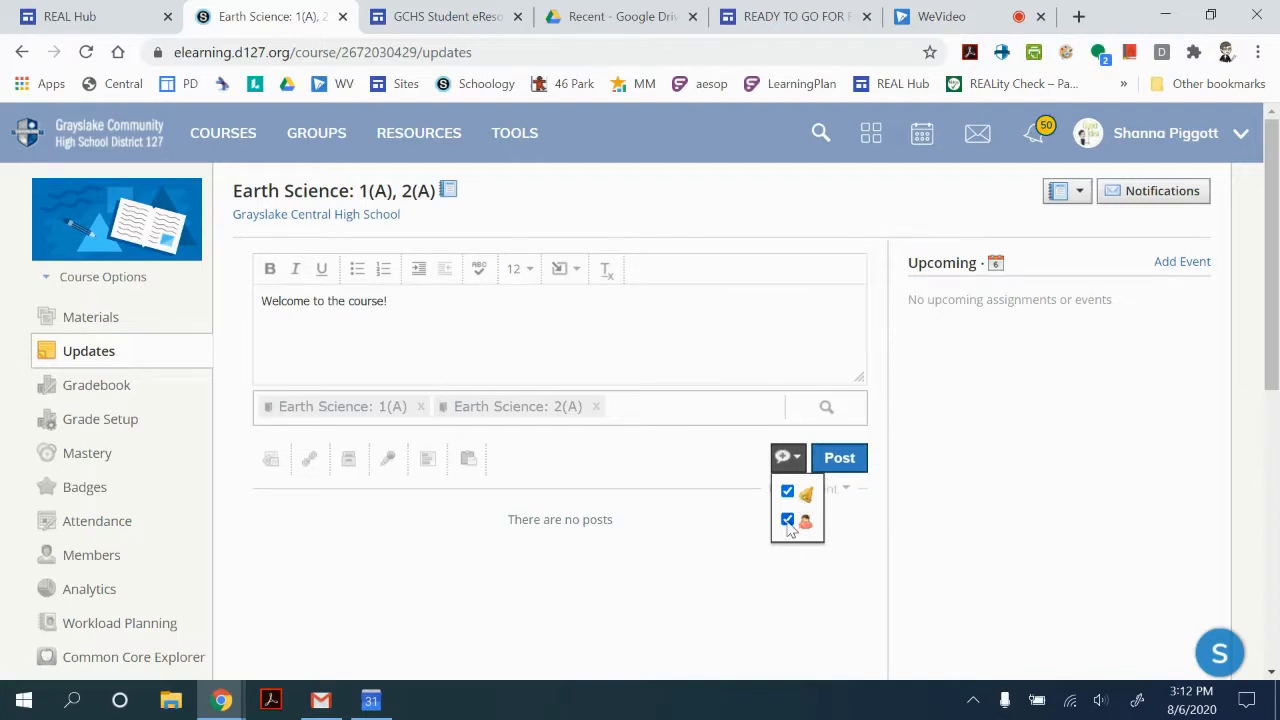
{"action": "mouse_move", "coordinate": [804, 510]}
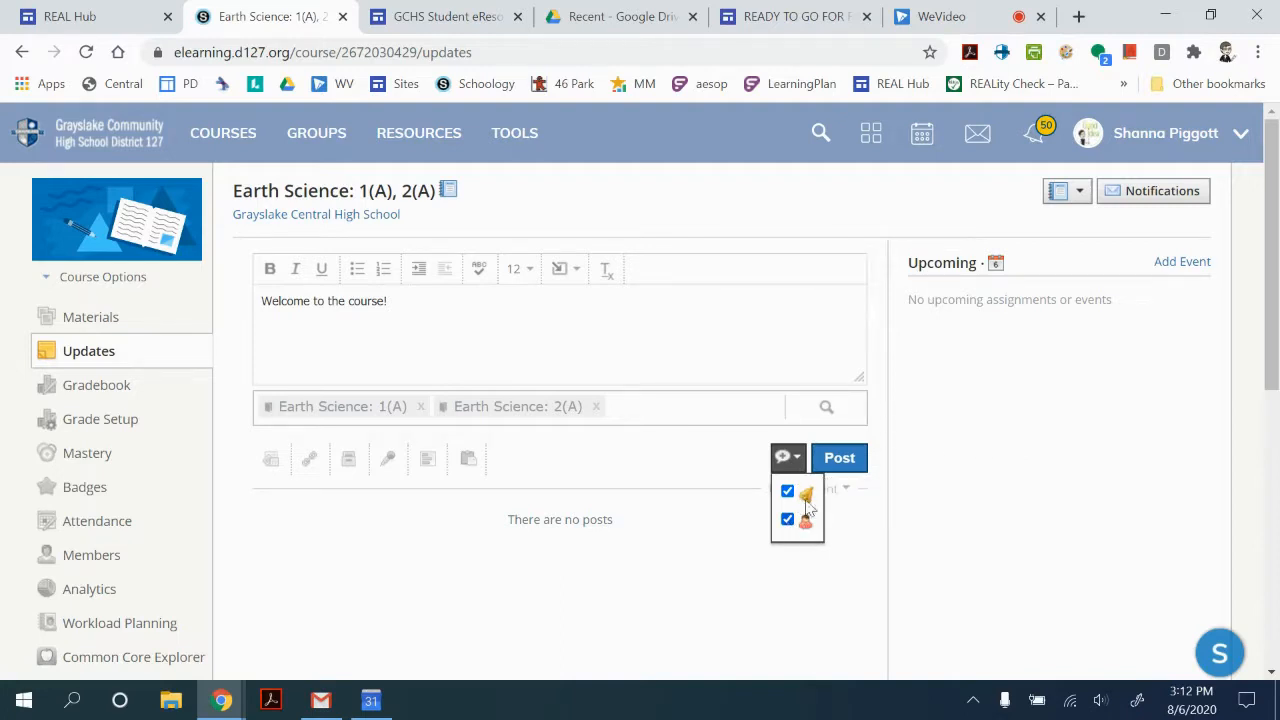
{"action": "left_click", "coordinate": [840, 456]}
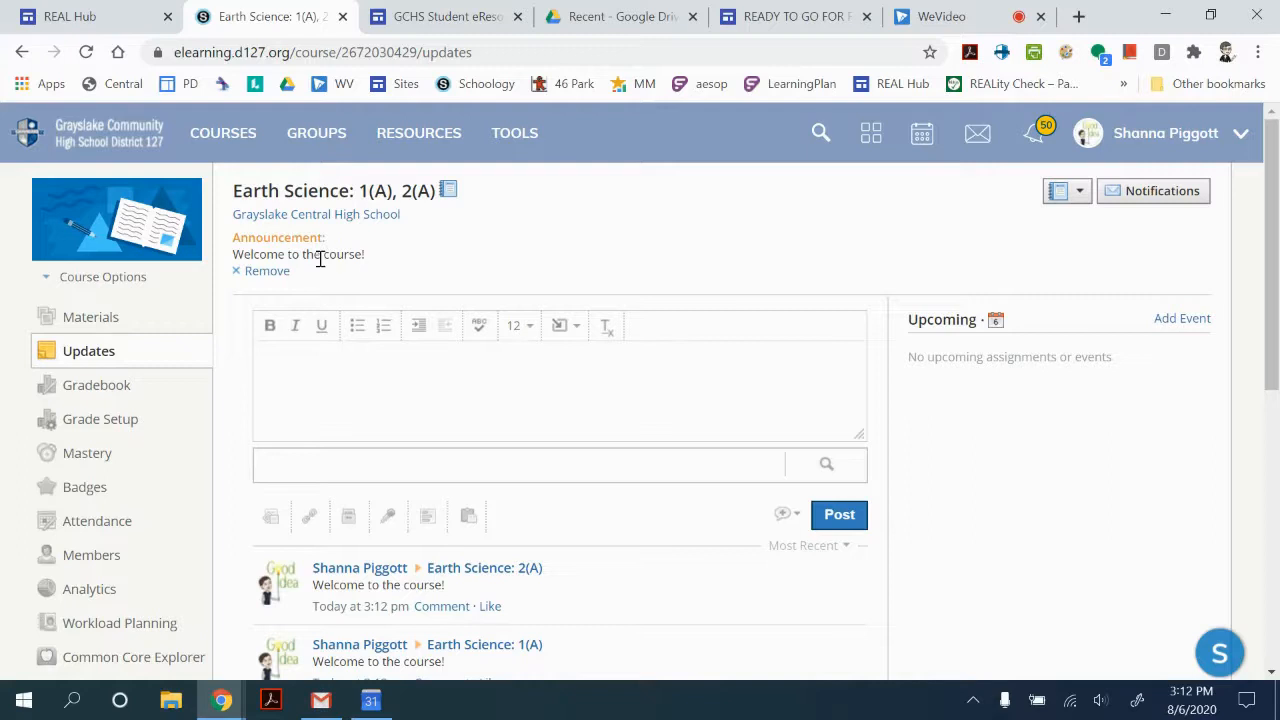
{"action": "mouse_move", "coordinate": [360, 276]}
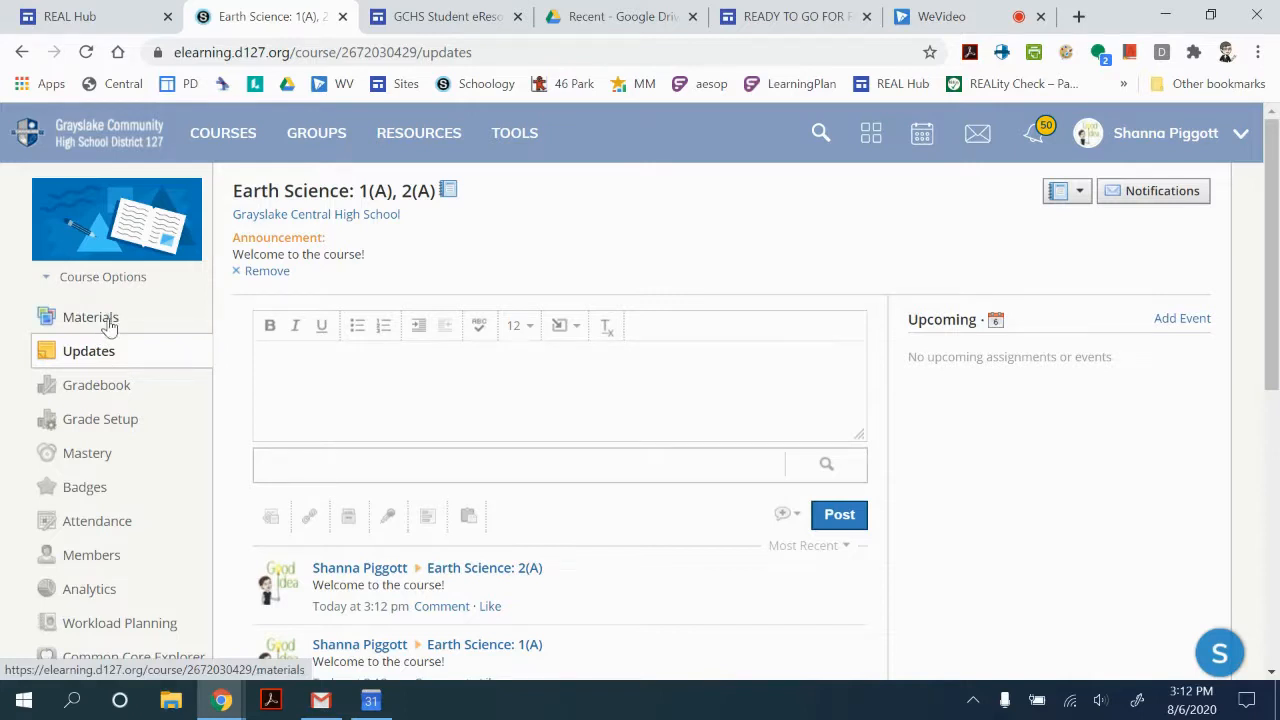
Step: Return to the Materials page, where the welcome announcement now sits pinned at the top
{"action": "left_click", "coordinate": [90, 316]}
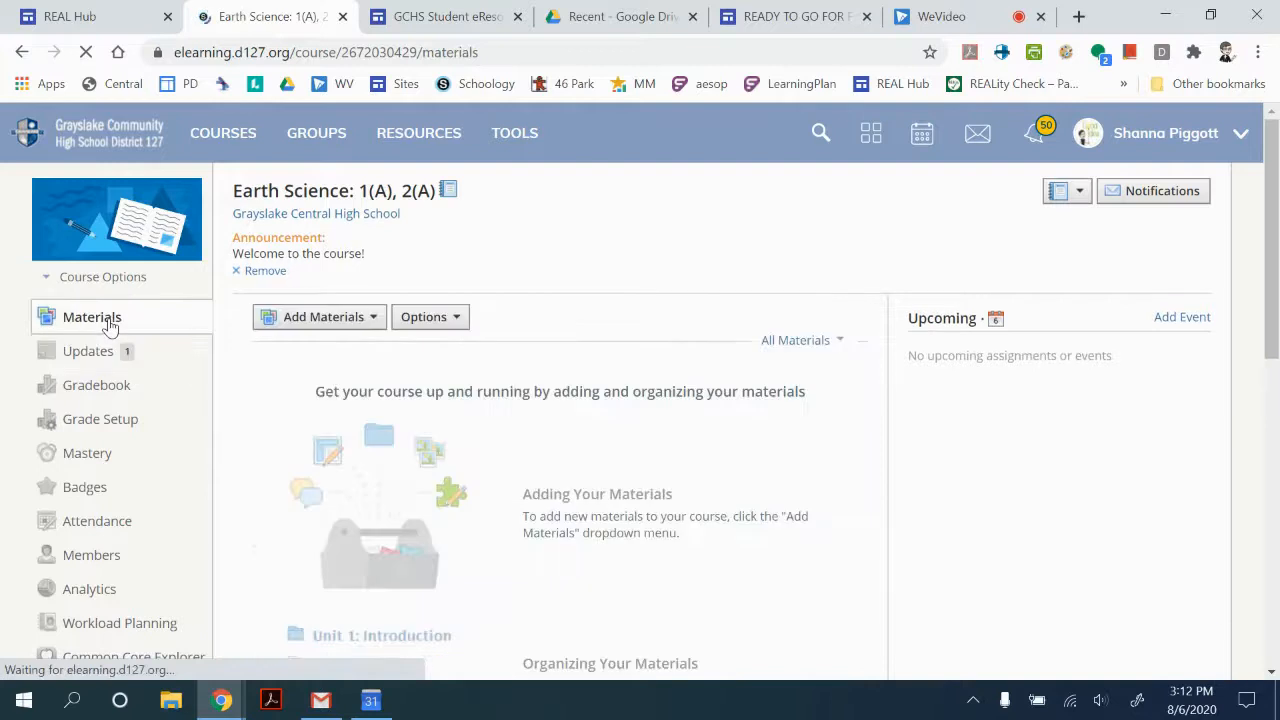